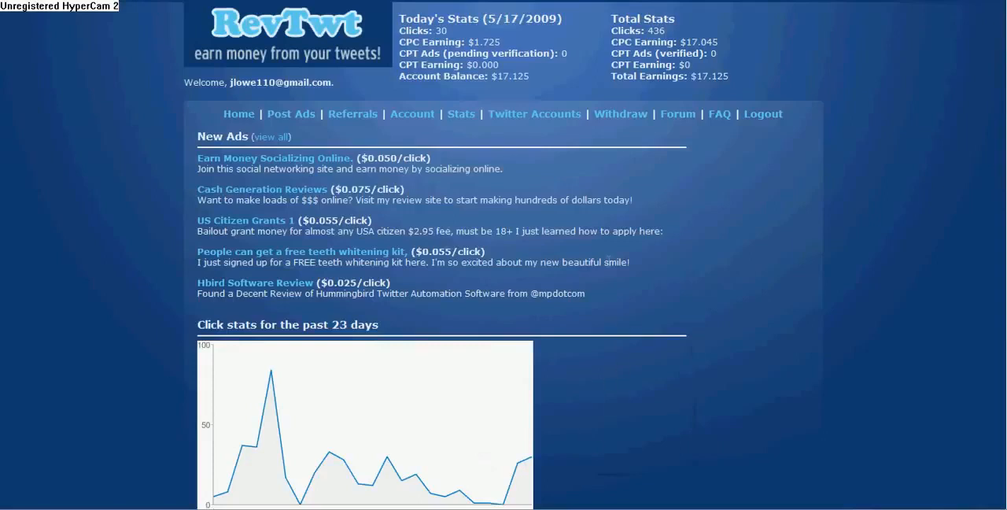
{"action": "mouse_move", "coordinate": [572, 80]}
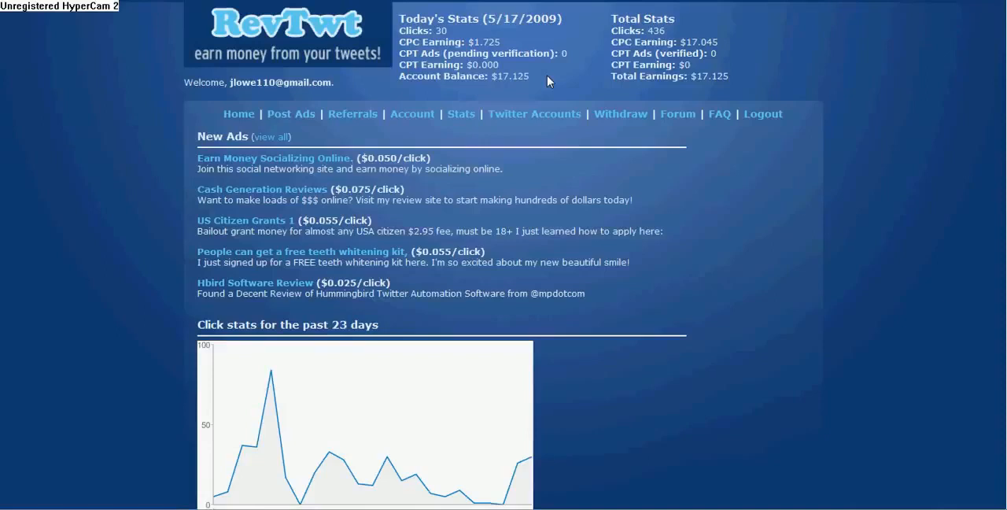
{"action": "mouse_move", "coordinate": [687, 375]}
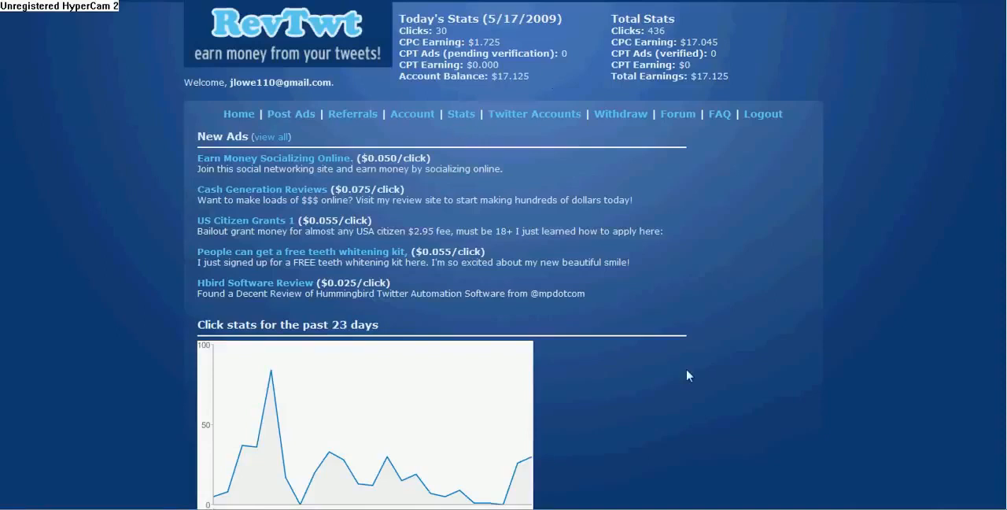
{"action": "mouse_move", "coordinate": [652, 390]}
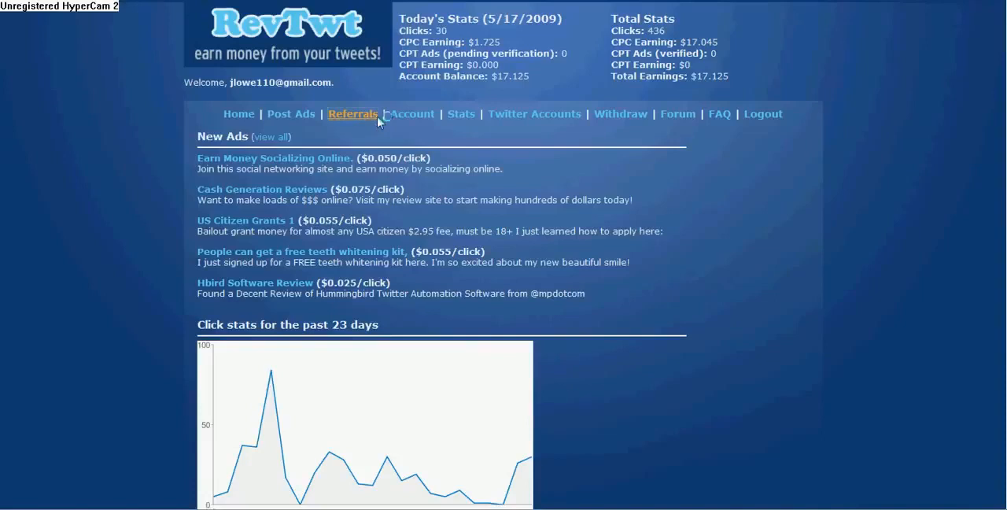
View the referral page with its $3.457 referral earning and two banner code snippets
{"action": "left_click", "coordinate": [352, 113]}
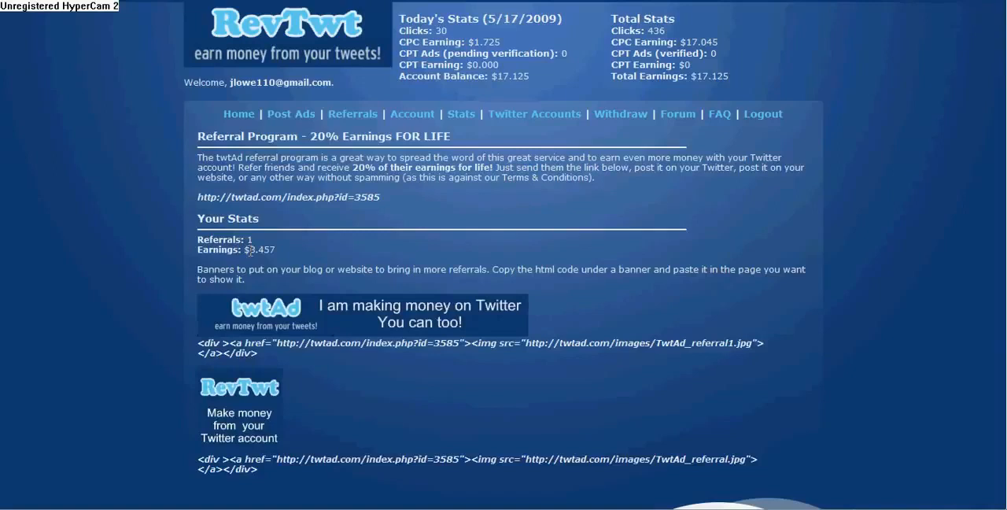
{"action": "mouse_move", "coordinate": [272, 263]}
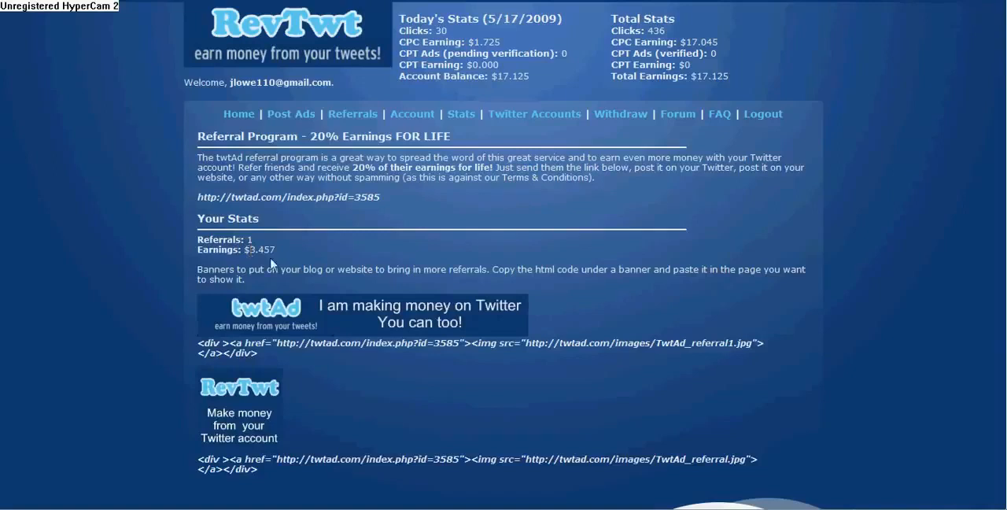
{"action": "left_click_drag", "start_coordinate": [226, 250], "coordinate": [275, 250]}
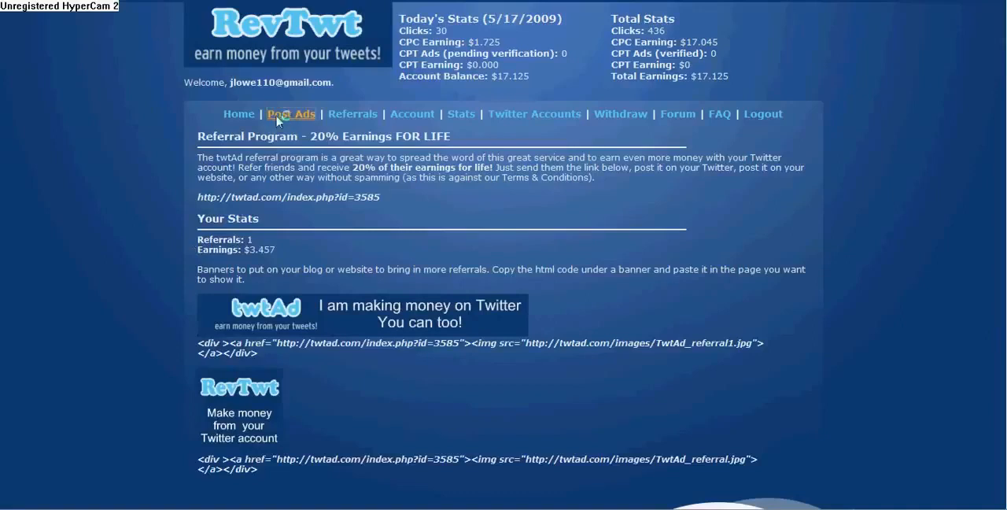
Show the nine linked Twitter accounts with follower counts, and launch Hummingbird
{"action": "left_click", "coordinate": [533, 113]}
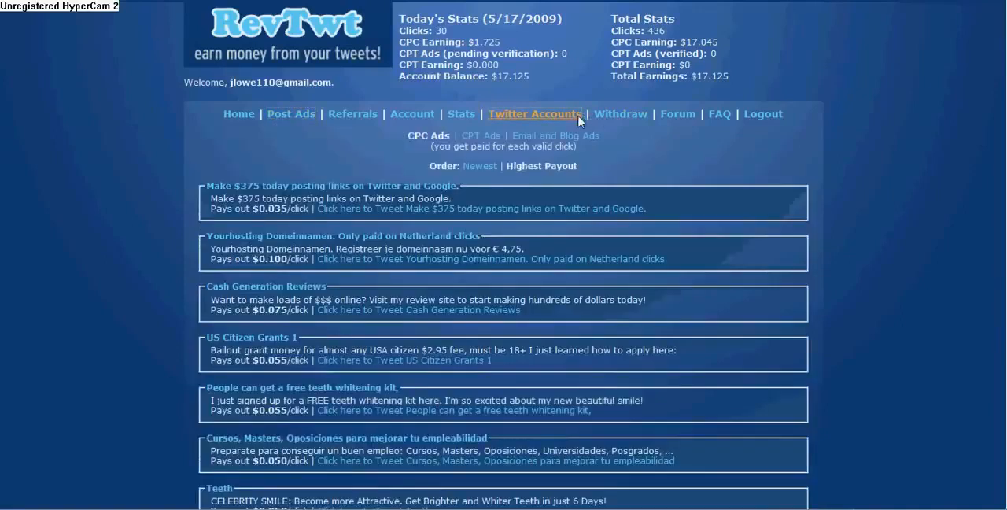
{"action": "left_click", "coordinate": [534, 114]}
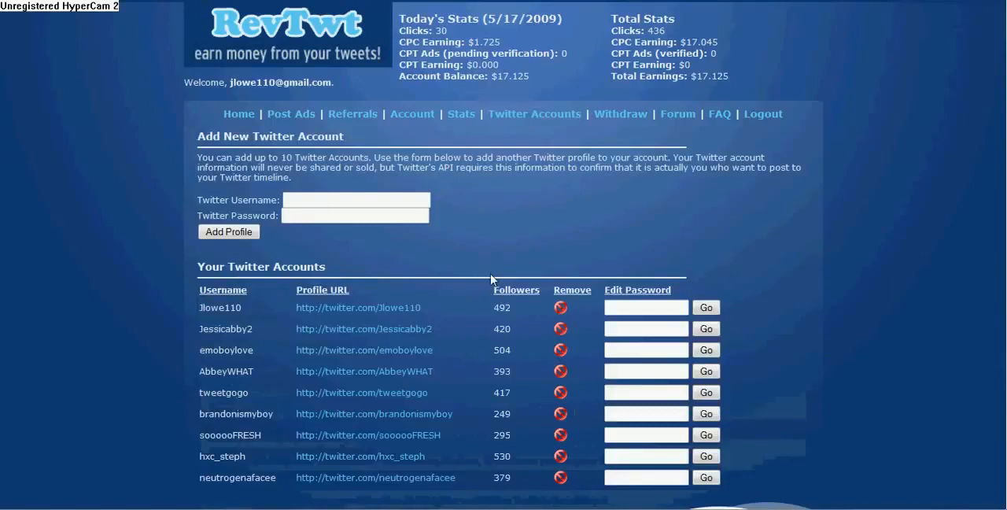
{"action": "mouse_move", "coordinate": [731, 180]}
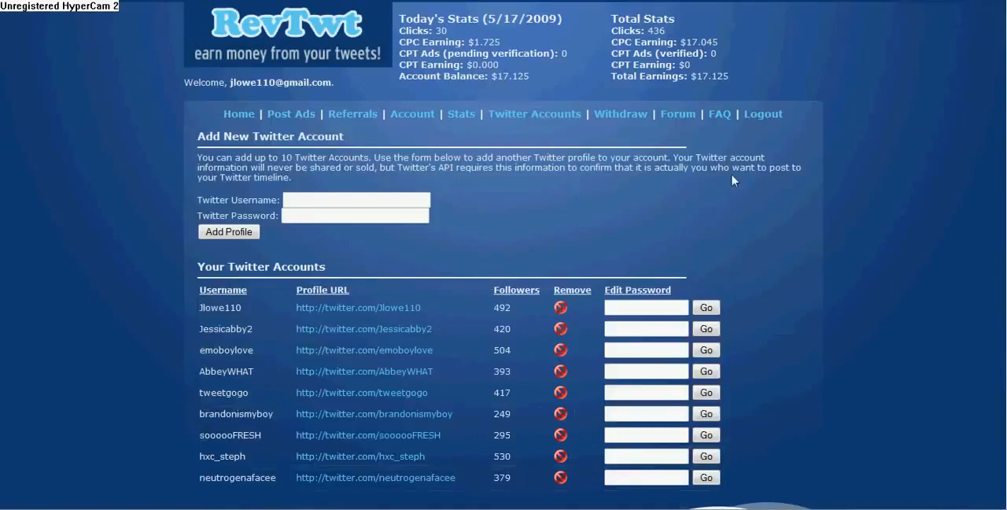
{"action": "mouse_move", "coordinate": [287, 424]}
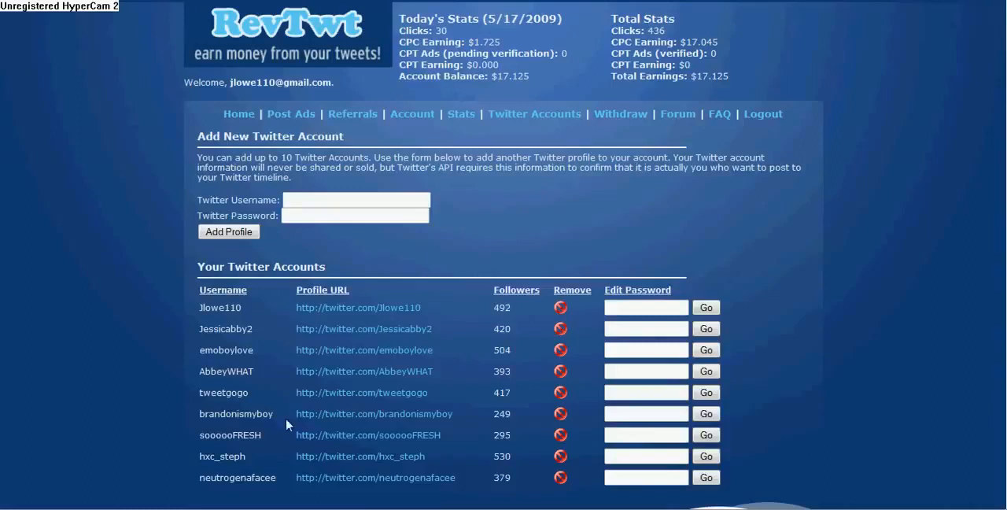
{"action": "double_click", "coordinate": [501, 307]}
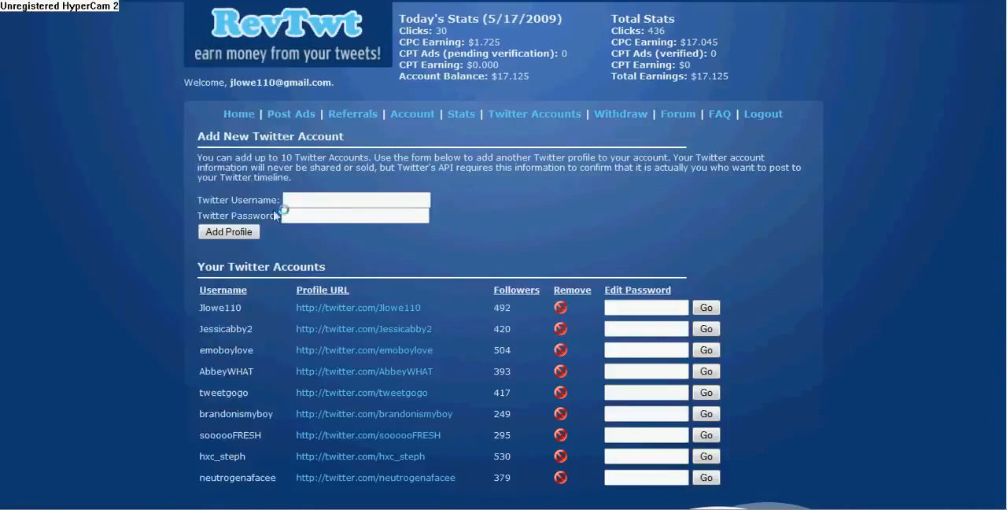
{"action": "mouse_move", "coordinate": [556, 238]}
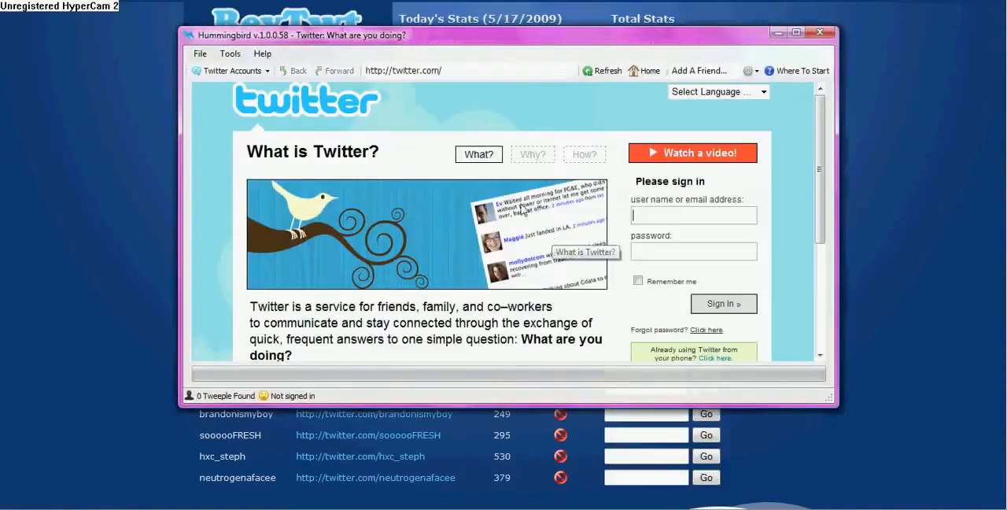
{"action": "mouse_move", "coordinate": [454, 44]}
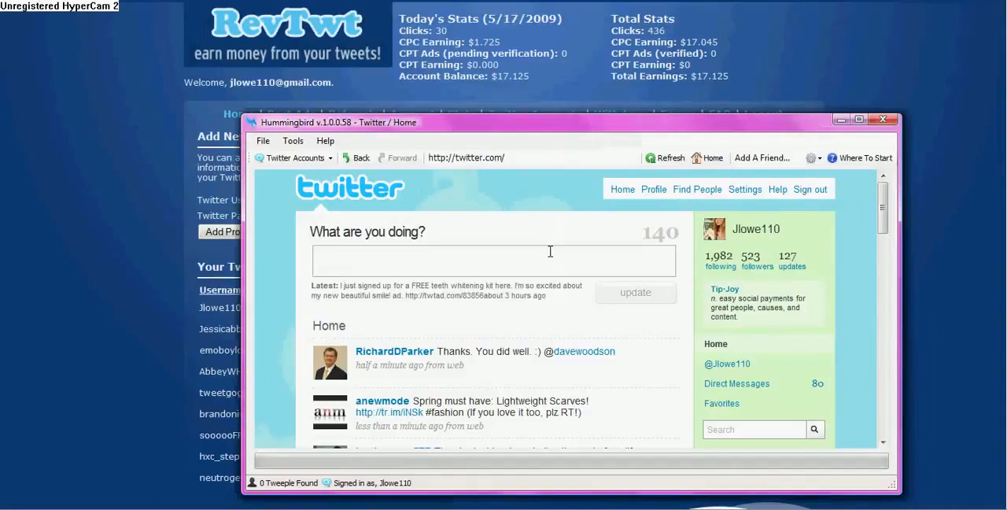
{"action": "mouse_move", "coordinate": [671, 269]}
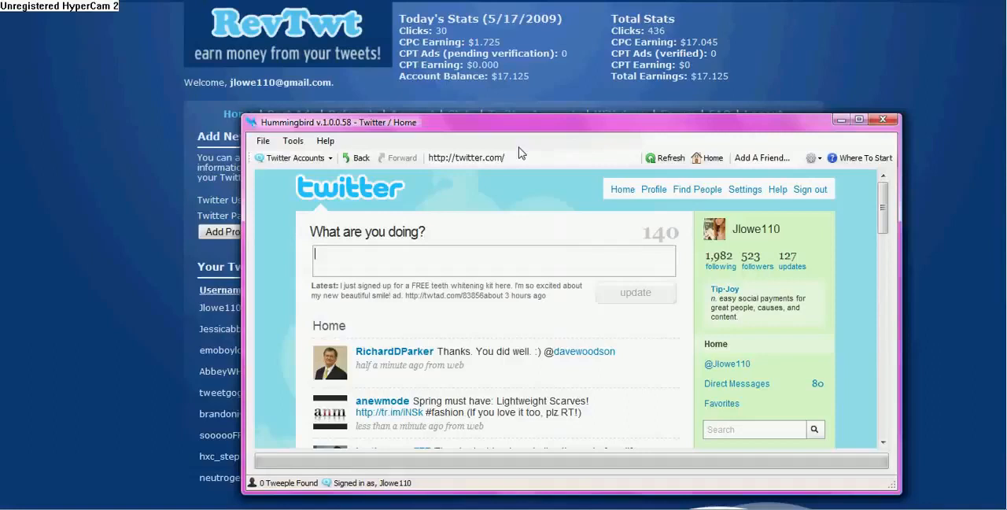
Open twitter.com/cnnbrk in Hummingbird while signed in as Jlowe110
{"action": "type", "text": "cnnbrk"}
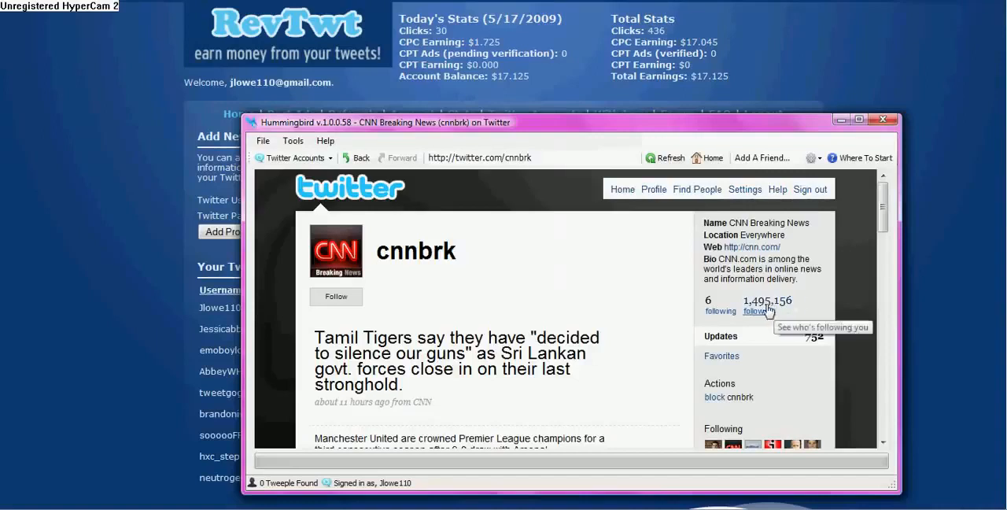
Follow all 19 CNN Breaking News followers, raising the following count to 1,984
{"action": "left_click", "coordinate": [755, 311]}
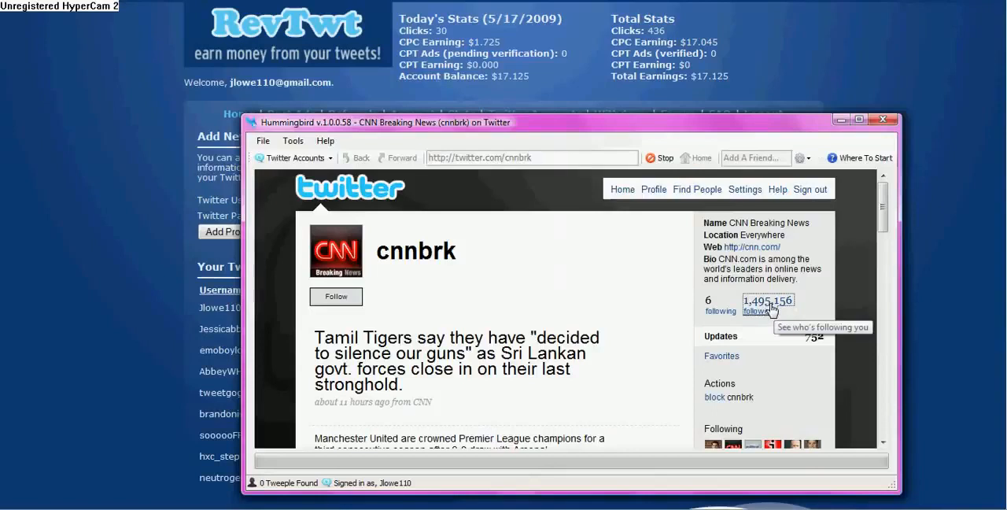
{"action": "left_click", "coordinate": [756, 311]}
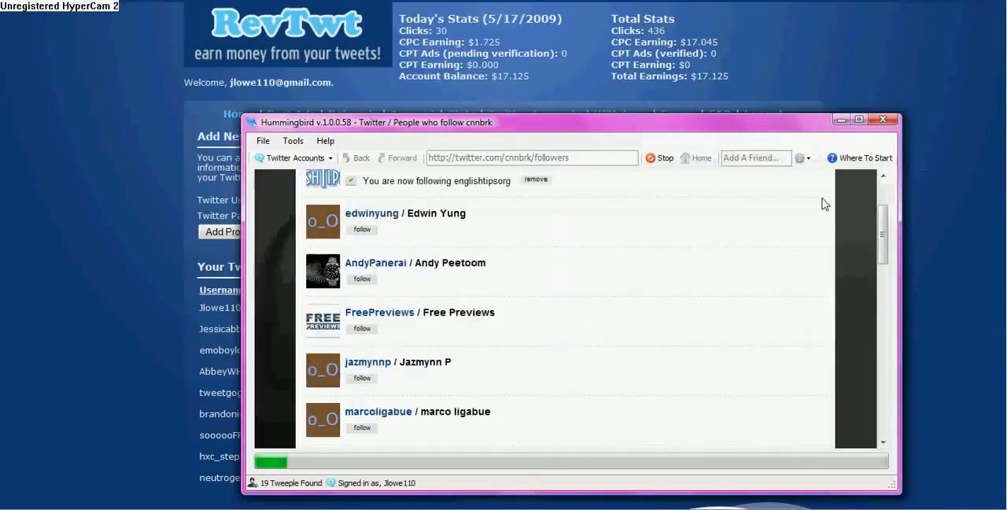
{"action": "scroll", "scroll_direction": "down", "scroll_amount": 3}
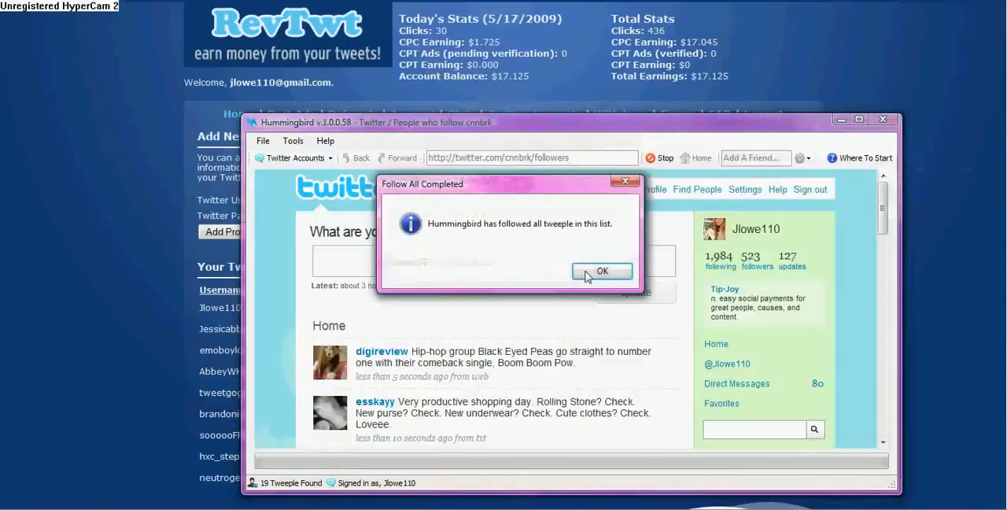
{"action": "left_click", "coordinate": [602, 271]}
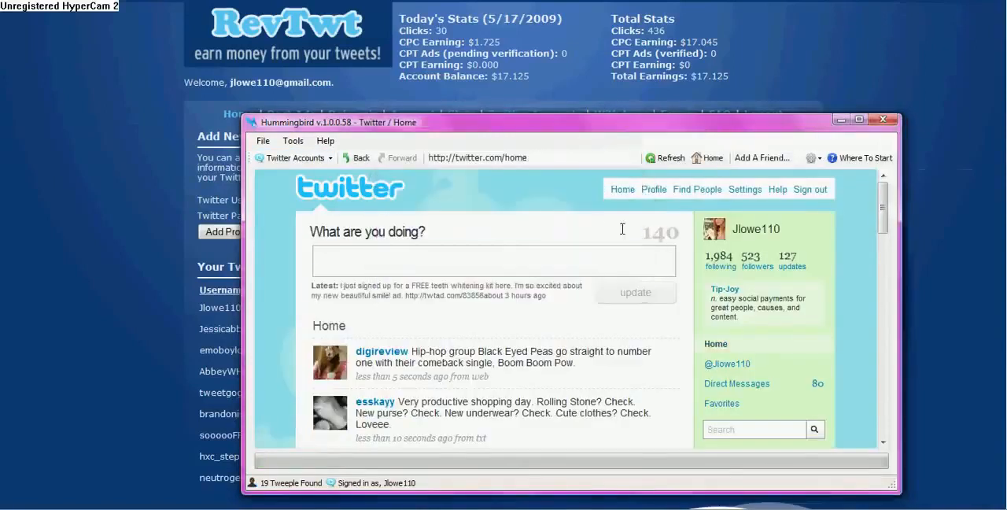
{"action": "mouse_move", "coordinate": [667, 232]}
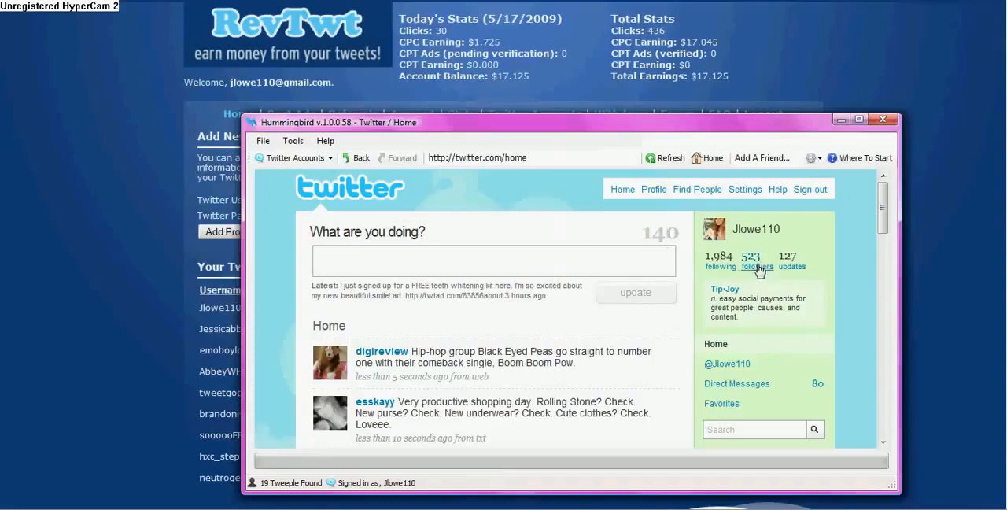
{"action": "mouse_move", "coordinate": [758, 260]}
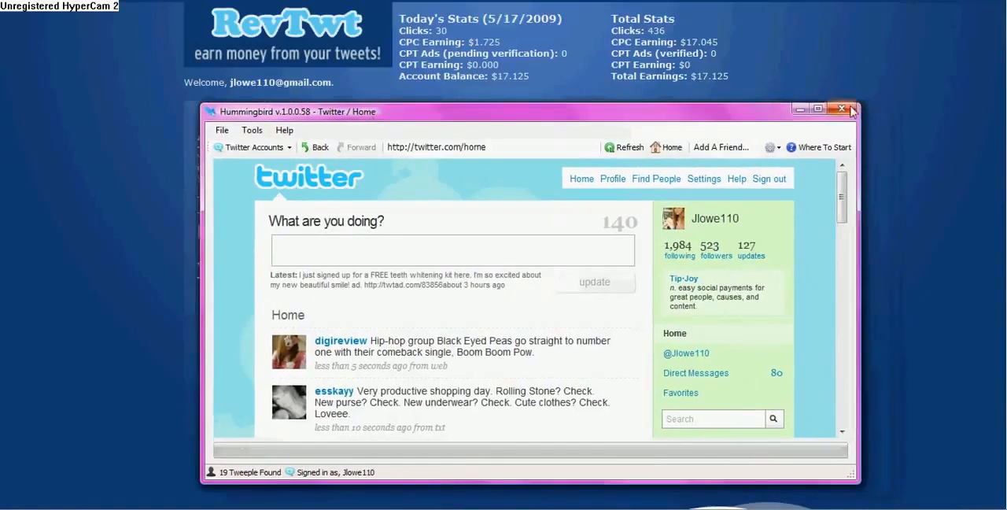
Close Hummingbird and return to RevTwt's page of nine linked Twitter accounts
{"action": "left_click", "coordinate": [770, 147]}
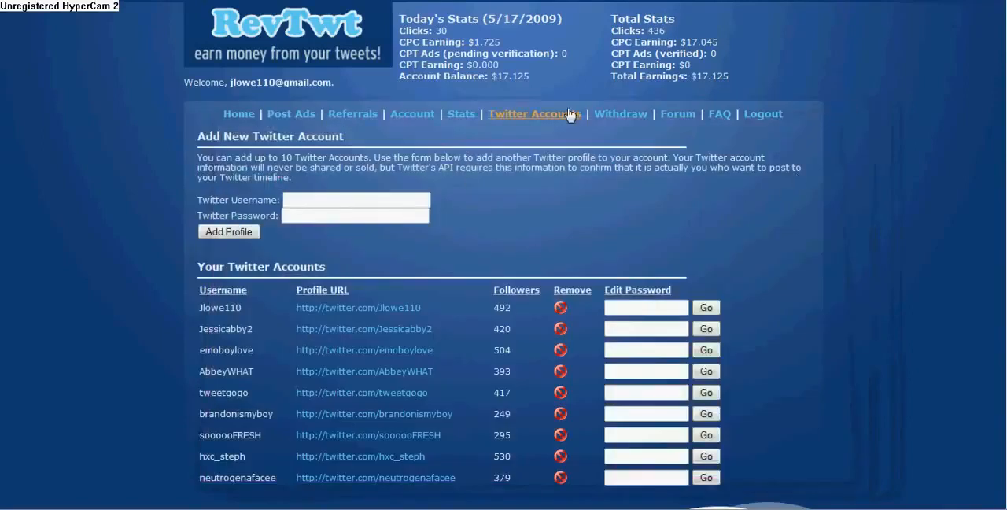
{"action": "mouse_move", "coordinate": [613, 194]}
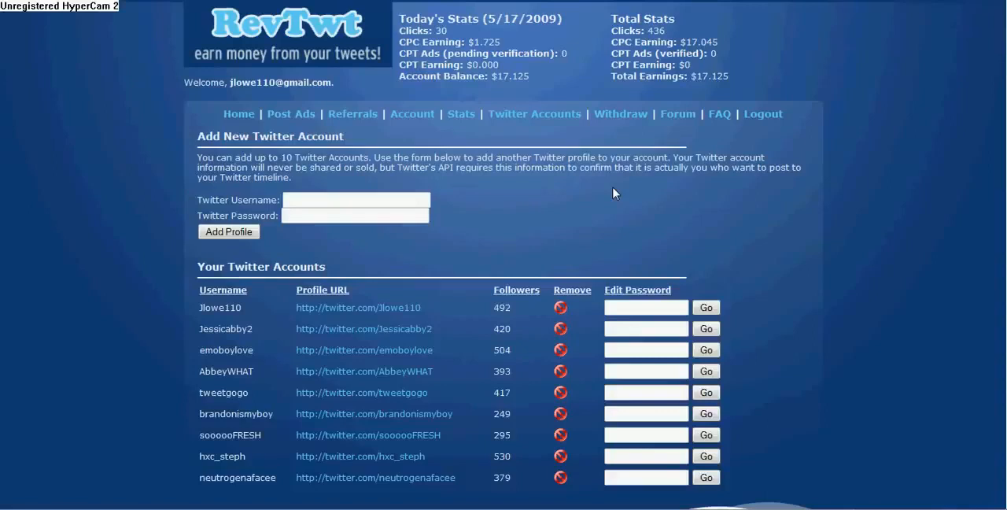
{"action": "scroll", "scroll_direction": "down", "scroll_amount": 3}
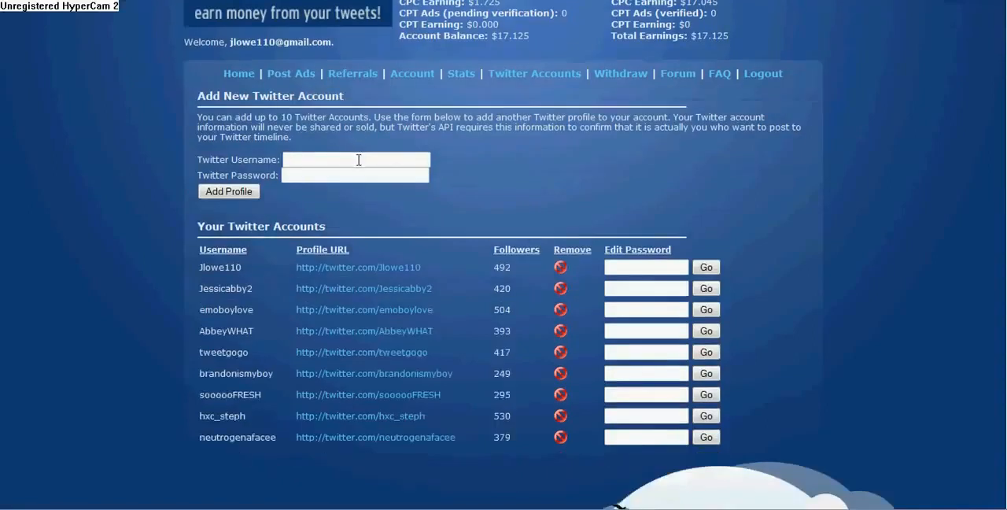
{"action": "mouse_move", "coordinate": [468, 207]}
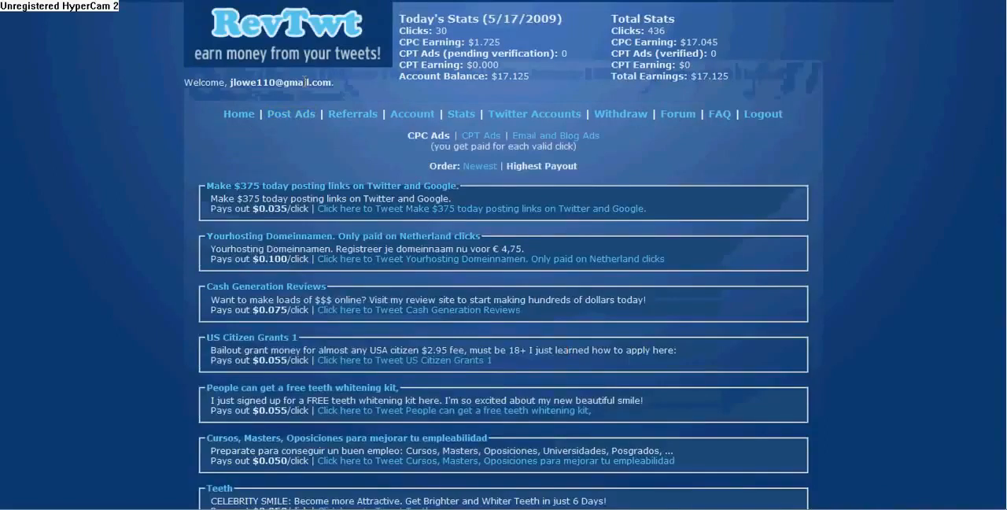
{"action": "mouse_move", "coordinate": [369, 198]}
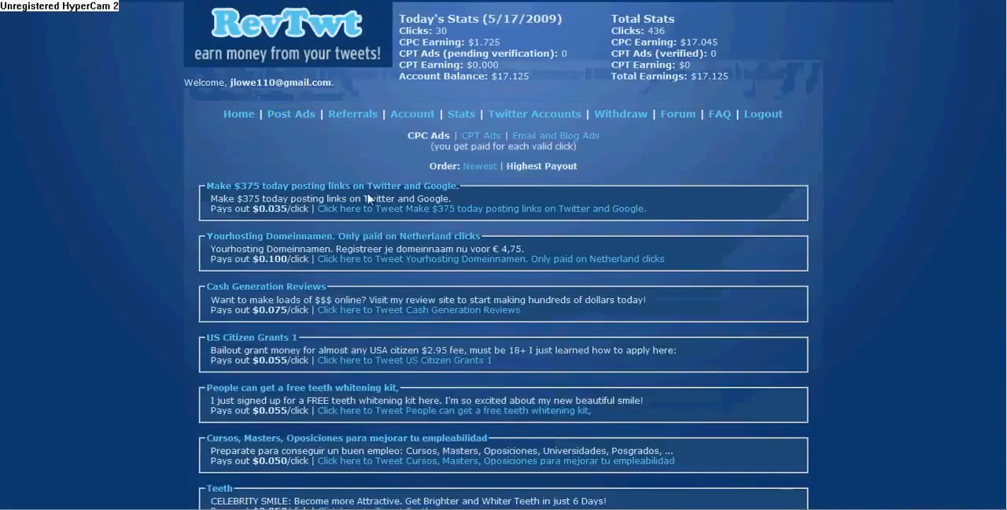
Browse the CPC ads list and reach the TweetLater login with credentials filled in
{"action": "scroll", "scroll_direction": "down", "scroll_amount": 3}
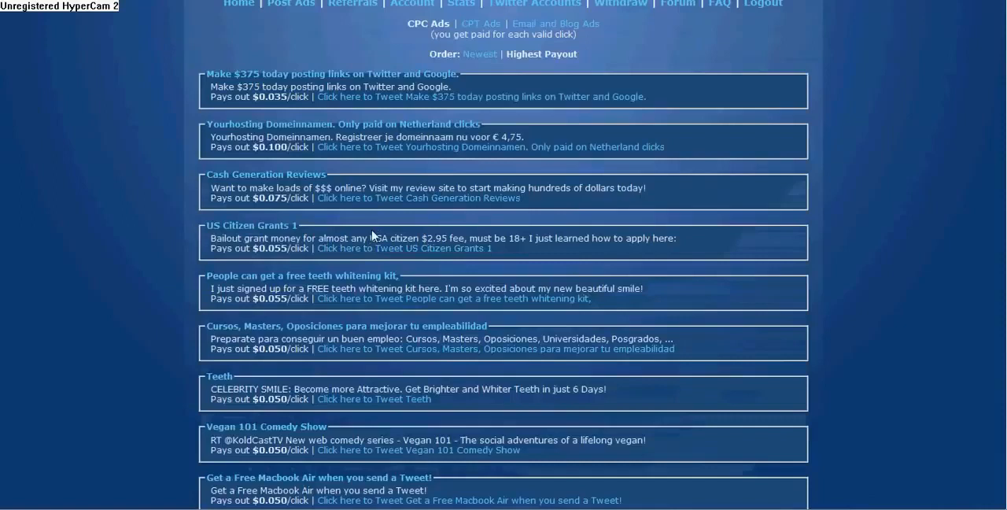
{"action": "mouse_move", "coordinate": [370, 228]}
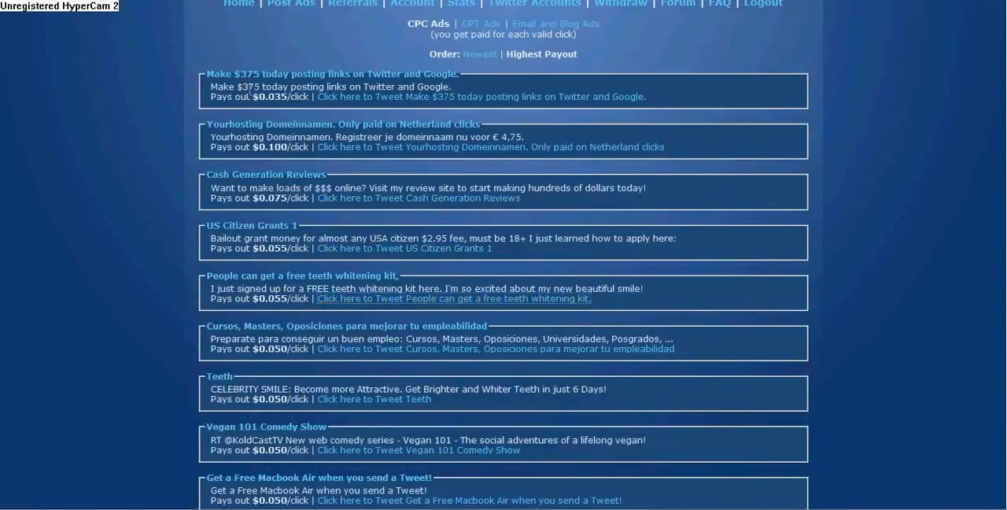
{"action": "left_click", "coordinate": [453, 298]}
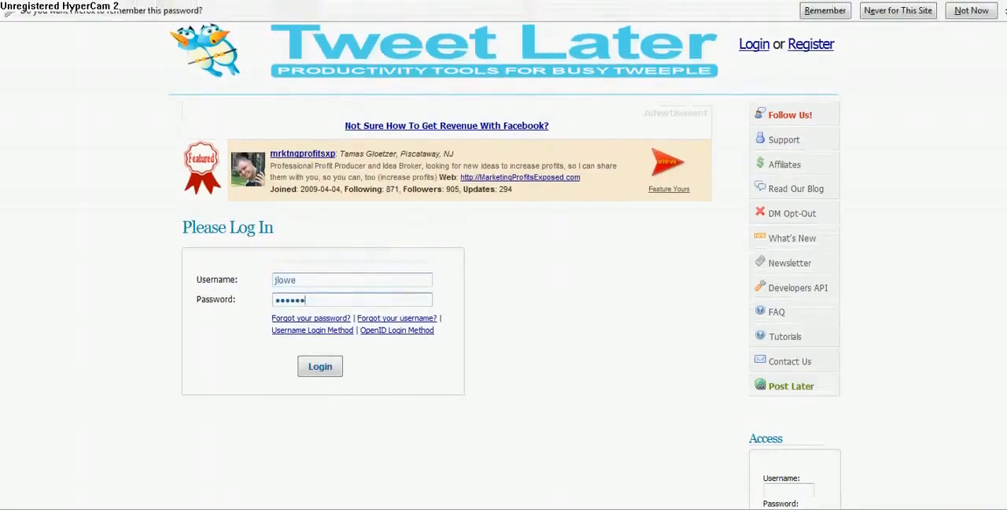
Log into TweetLater and start a new tweet set to publish minutes from now
{"action": "left_click", "coordinate": [319, 366]}
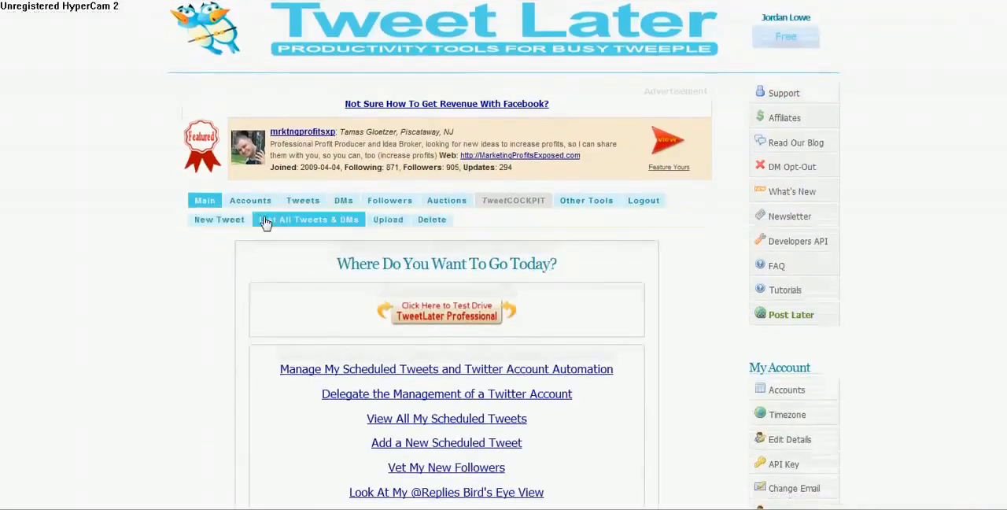
{"action": "left_click", "coordinate": [218, 220]}
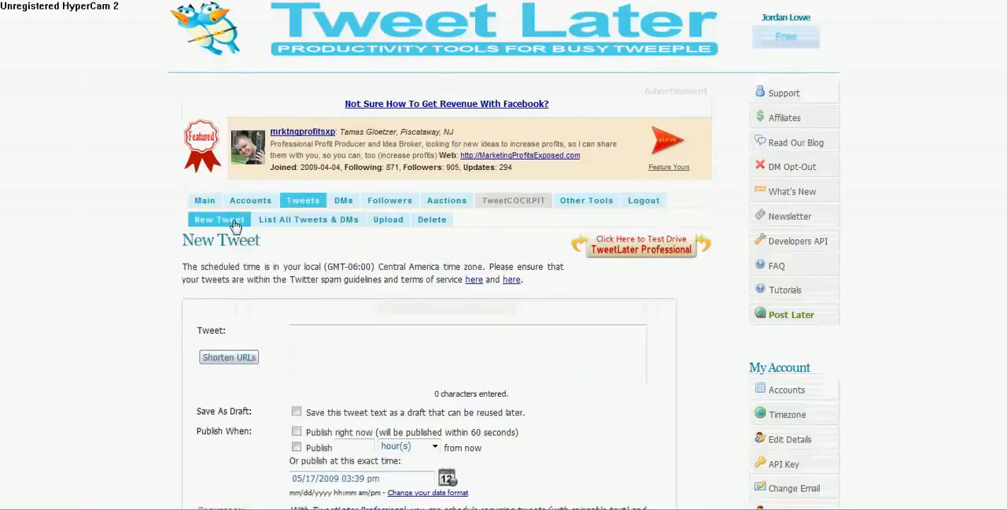
{"action": "scroll", "scroll_direction": "down", "scroll_amount": 3}
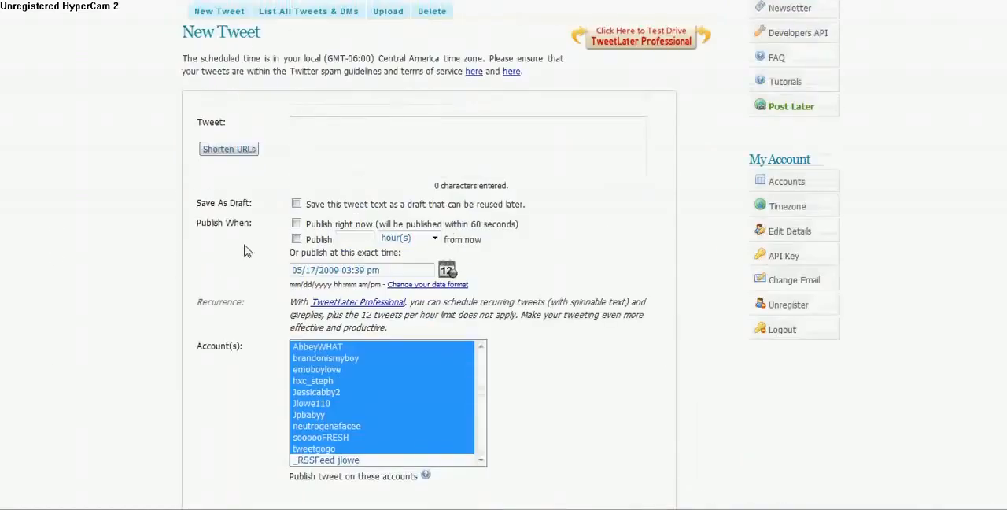
{"action": "left_click", "coordinate": [433, 211]}
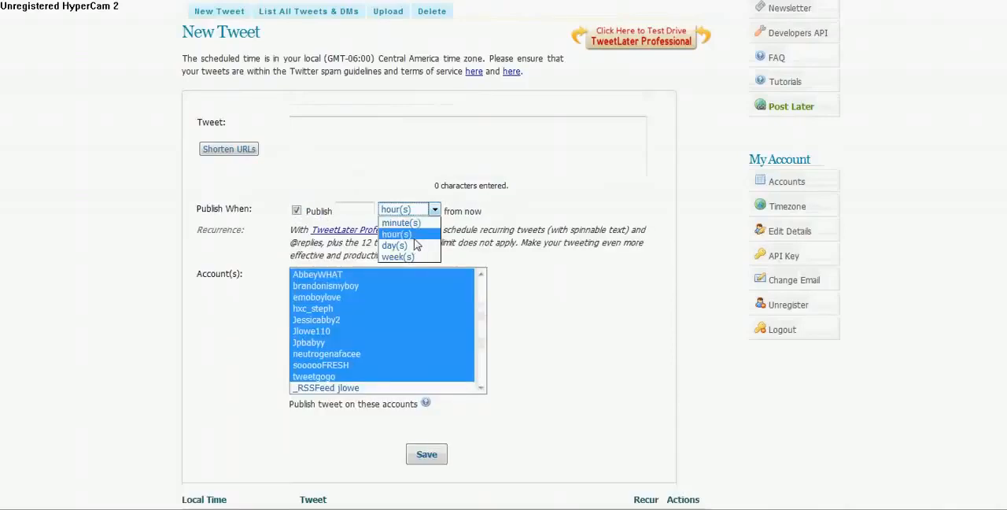
{"action": "left_click", "coordinate": [401, 222]}
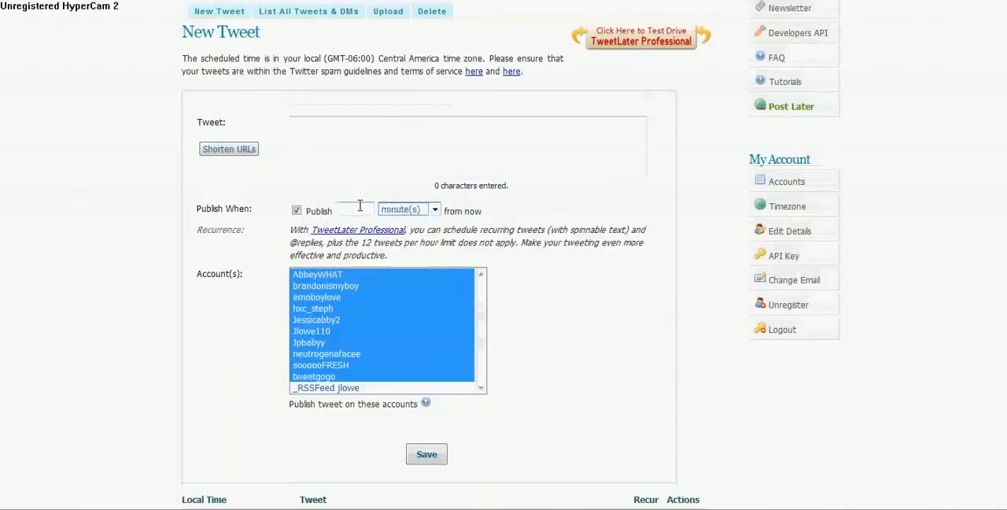
Save the 'hey :)' tweet one minute out for all accounts, queued for 3:40 pm
{"action": "type", "text": "1"}
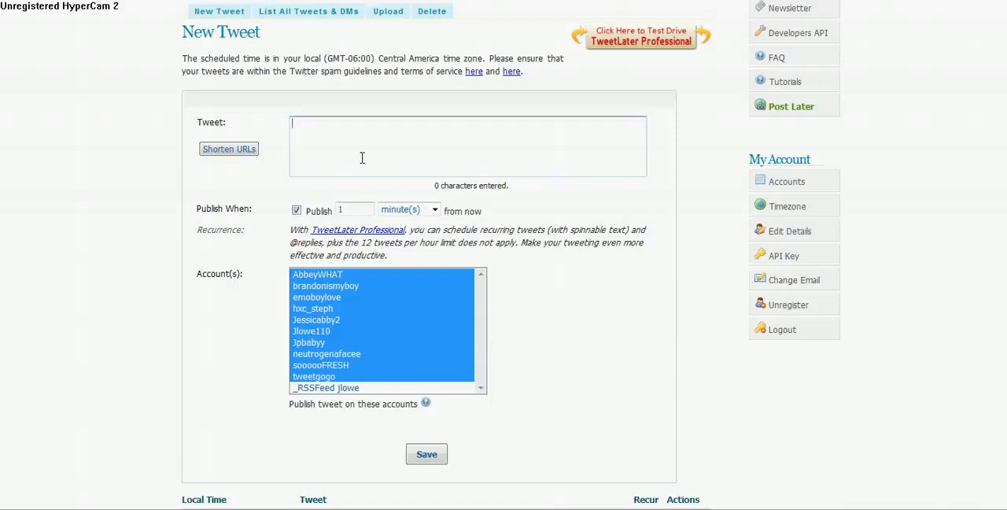
{"action": "type", "text": "hey :)"}
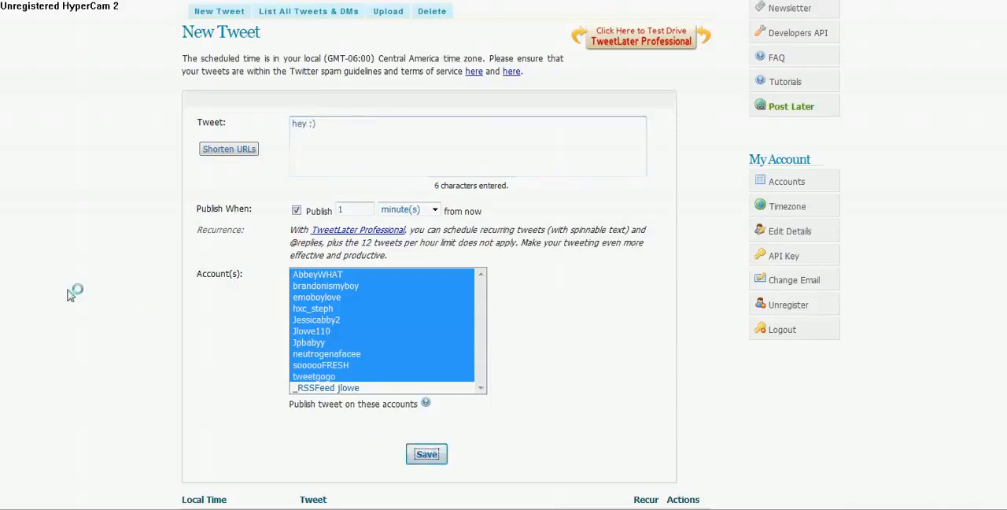
{"action": "left_click", "coordinate": [427, 454]}
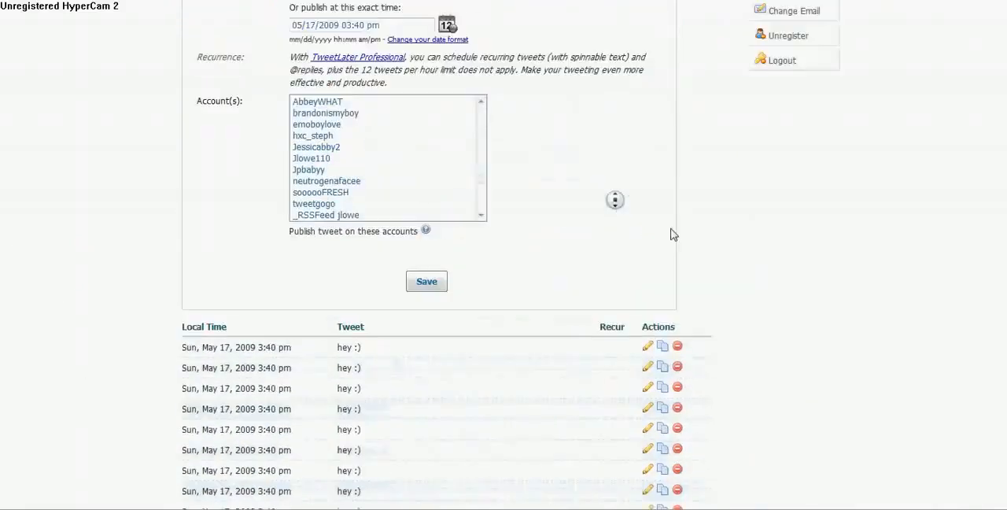
{"action": "left_click", "coordinate": [426, 282]}
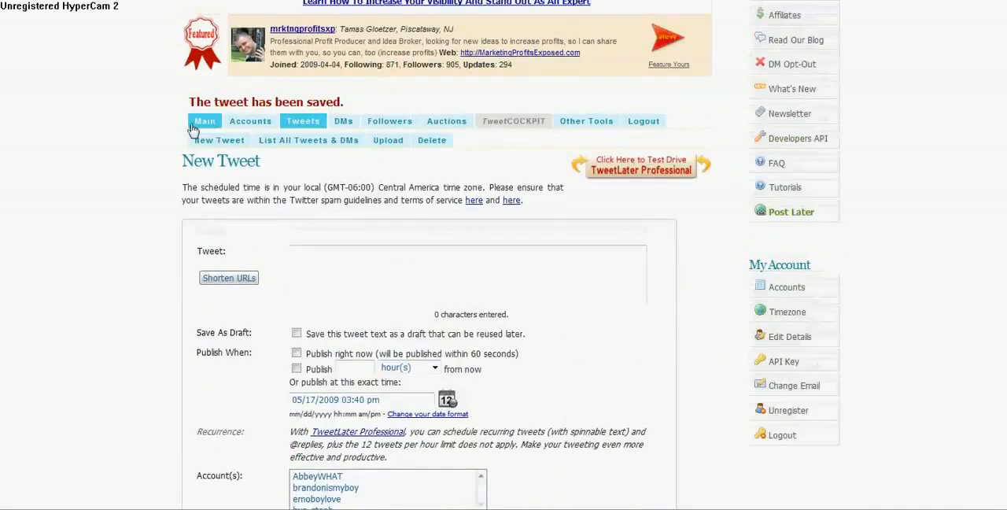
{"action": "mouse_move", "coordinate": [205, 121]}
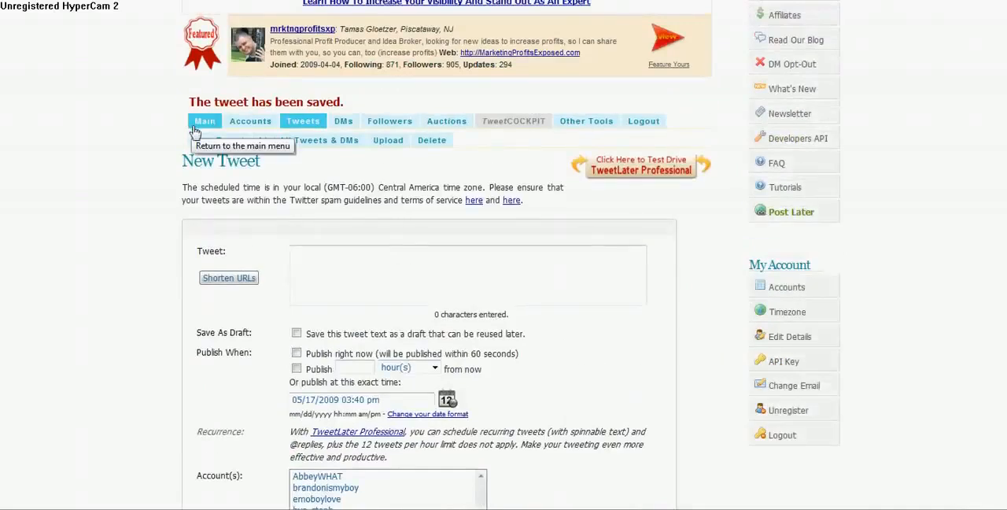
Return to TweetLater's main menu, then to the RevTwt dashboard with today's stats
{"action": "left_click", "coordinate": [205, 120]}
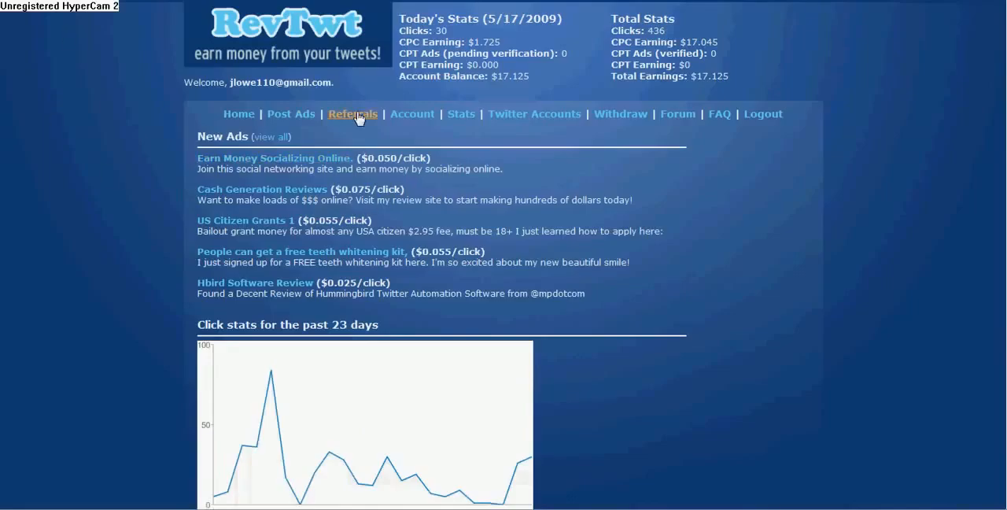
View the $0.075-per-click Cash Generation Reviews ad page, then the $20.582 withdrawal page
{"action": "left_click", "coordinate": [353, 114]}
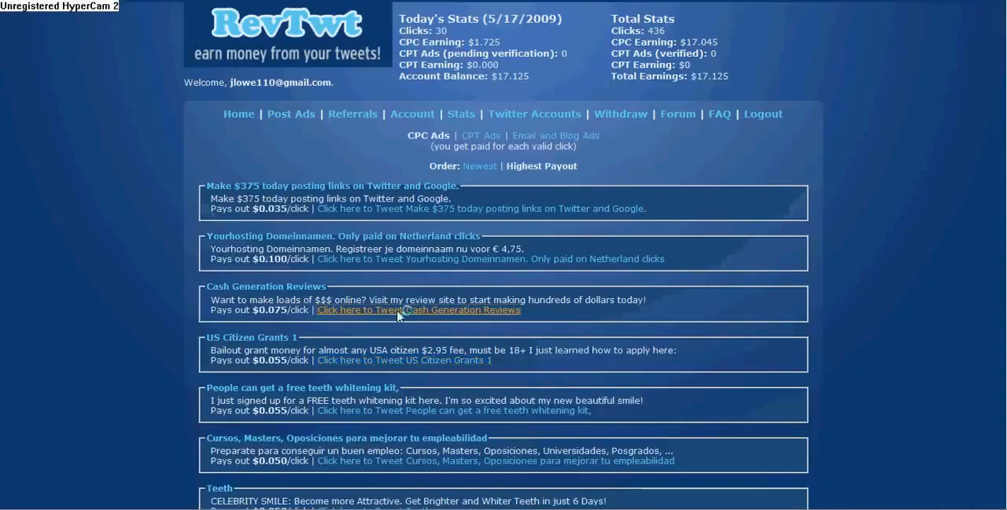
{"action": "left_click", "coordinate": [418, 309]}
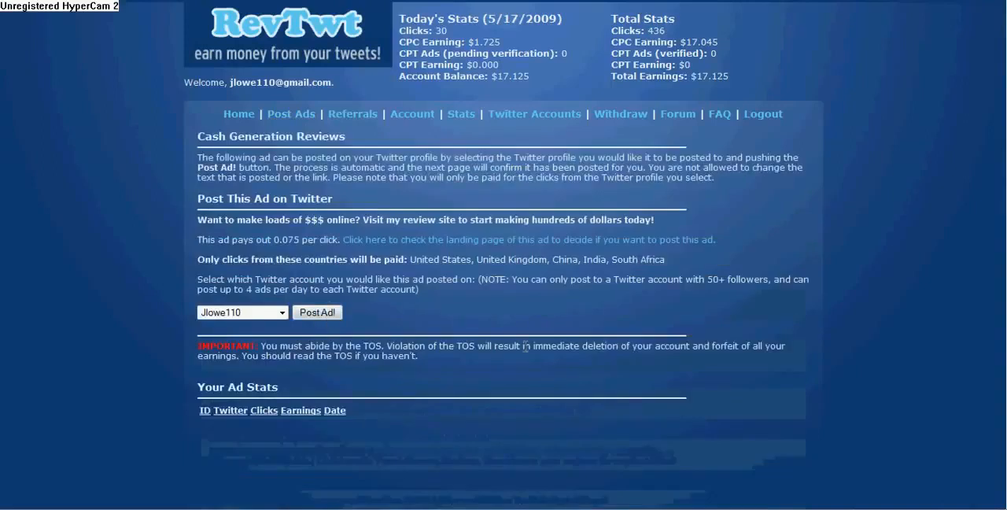
{"action": "left_click", "coordinate": [281, 312]}
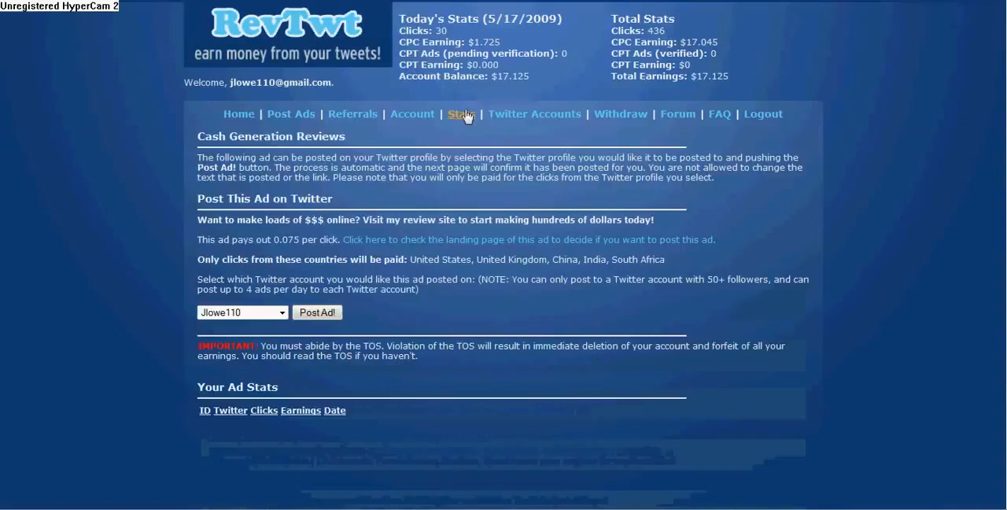
{"action": "left_click", "coordinate": [620, 114]}
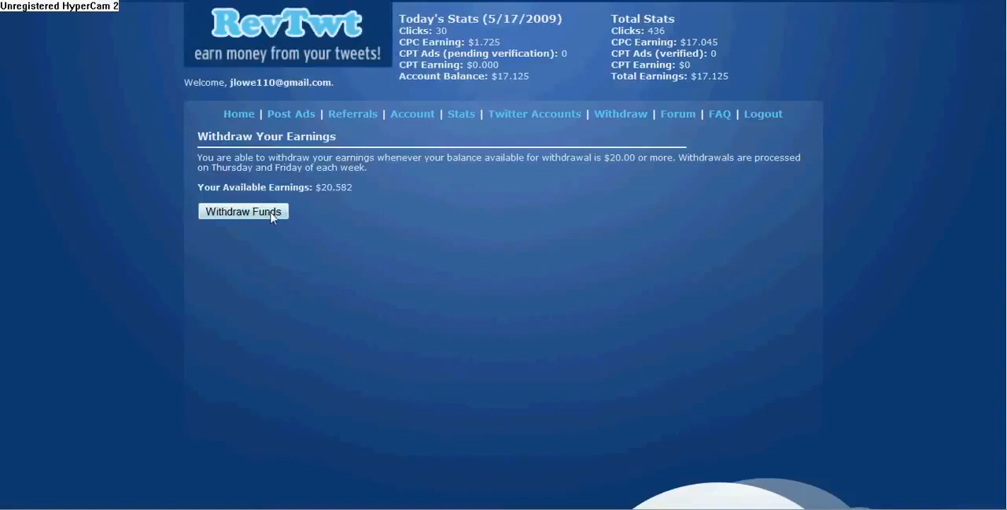
{"action": "mouse_move", "coordinate": [377, 191]}
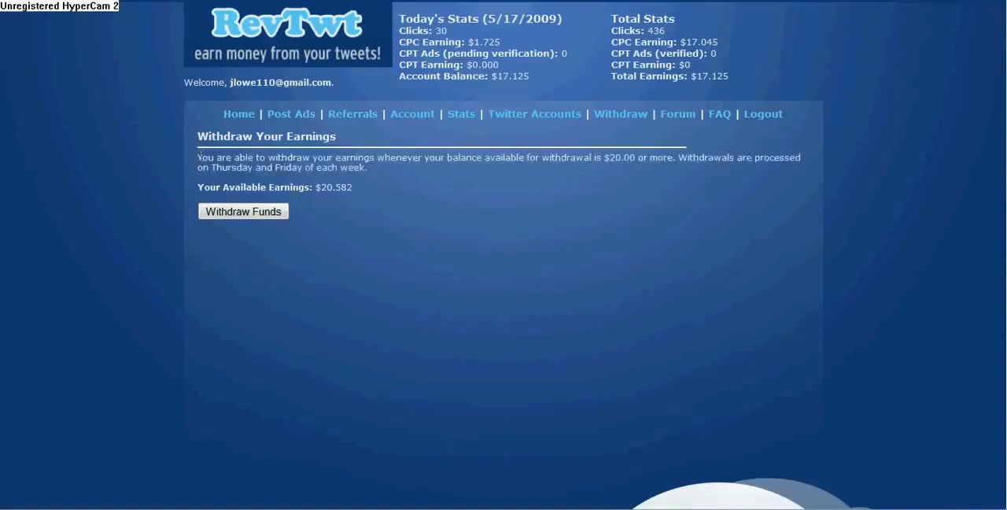
{"action": "mouse_move", "coordinate": [201, 157]}
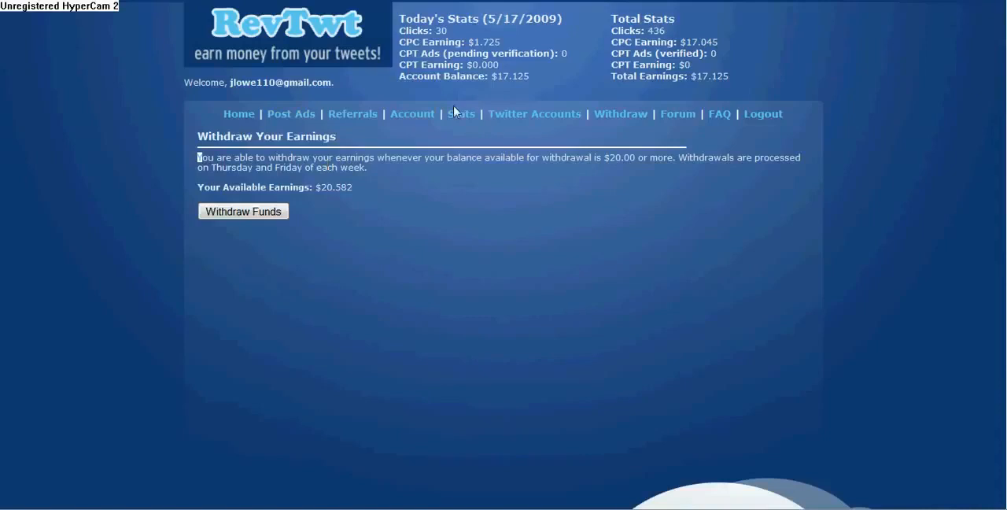
Browse the Daily Stats table back to 4/26/2009, totalling 436 clicks and $17.045
{"action": "left_click", "coordinate": [461, 113]}
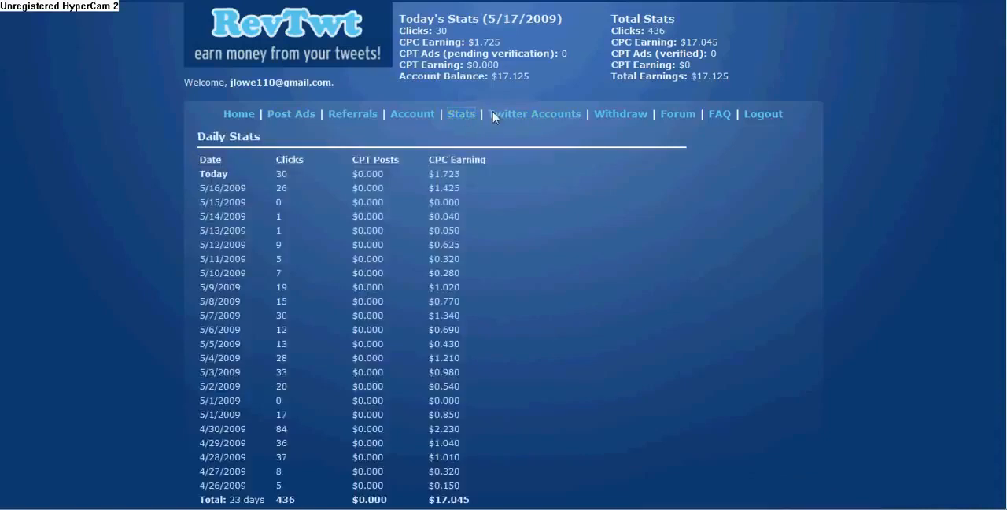
{"action": "scroll", "scroll_direction": "down", "scroll_amount": 3}
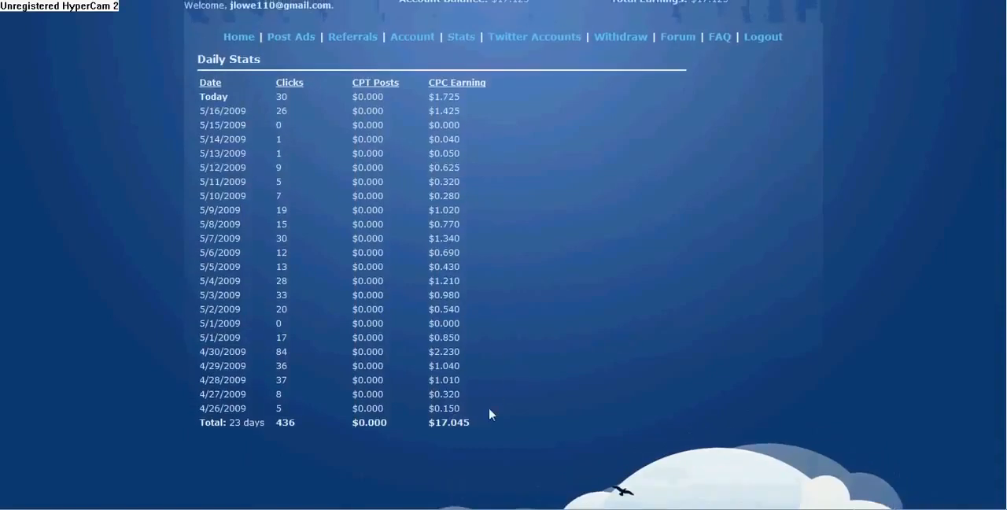
{"action": "double_click", "coordinate": [444, 393]}
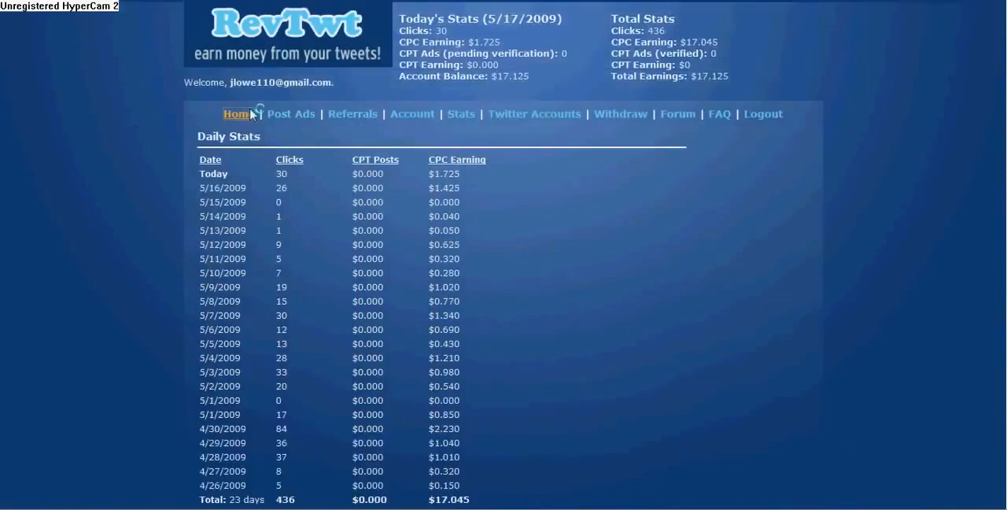
Return to the home page and scroll through new ads, click chart and banned-account news
{"action": "left_click", "coordinate": [239, 113]}
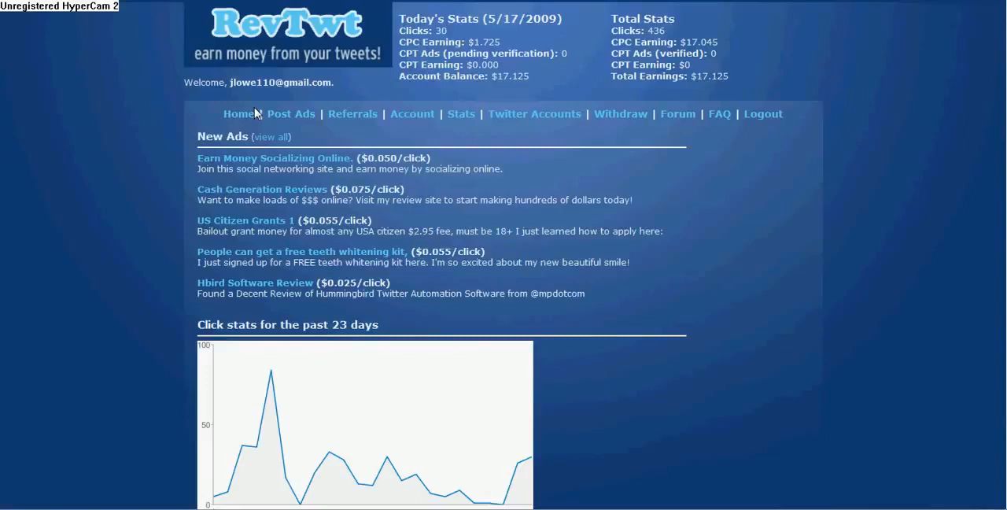
{"action": "mouse_move", "coordinate": [676, 114]}
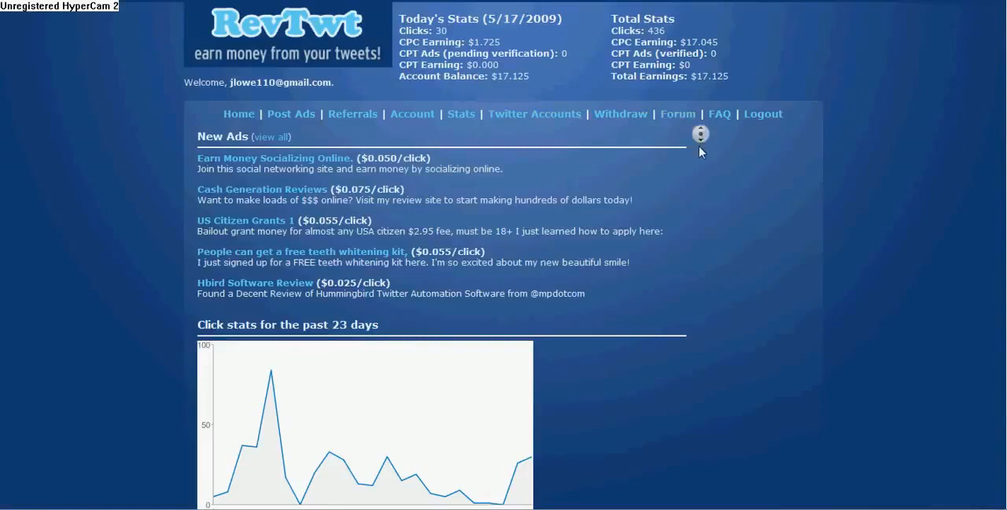
{"action": "scroll", "scroll_direction": "down", "scroll_amount": 3}
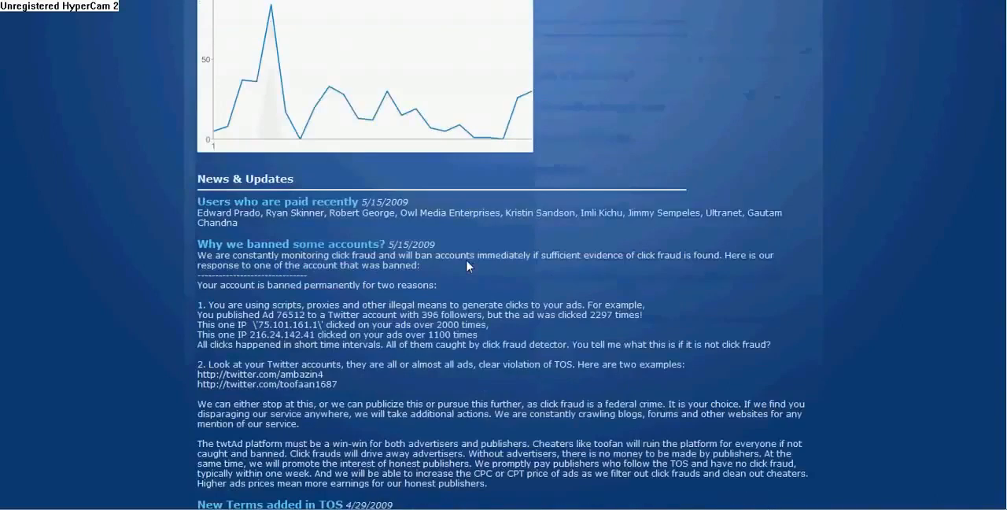
{"action": "scroll", "scroll_direction": "down", "scroll_amount": 3}
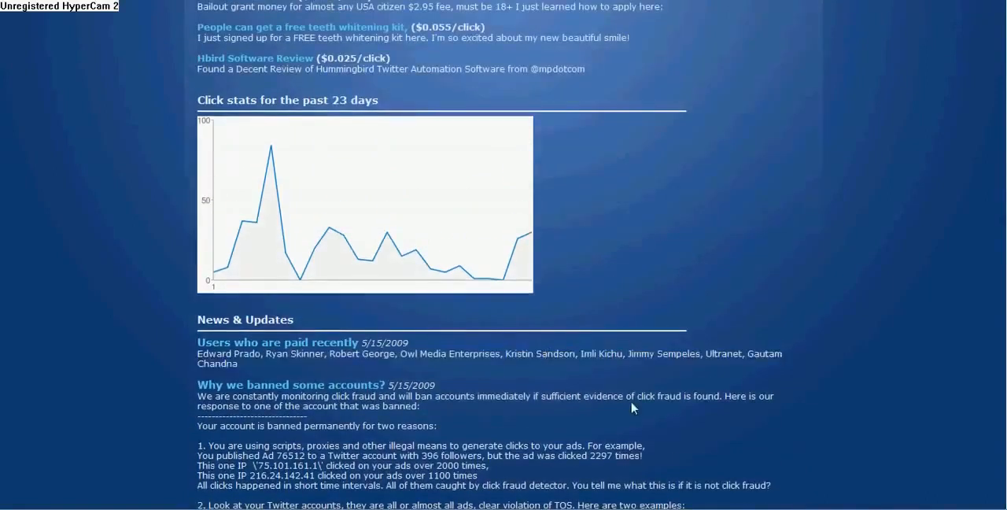
{"action": "scroll", "scroll_direction": "up", "scroll_amount": 3}
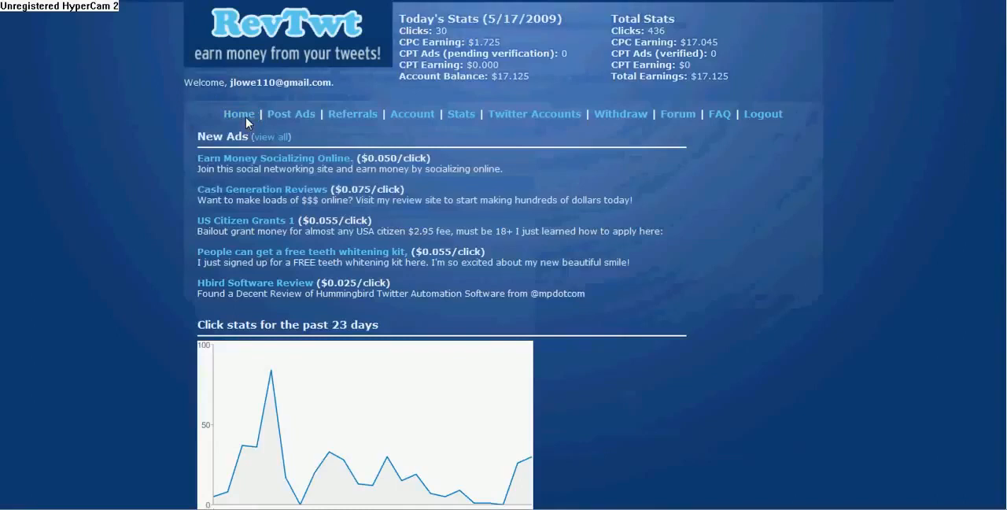
{"action": "mouse_move", "coordinate": [250, 129]}
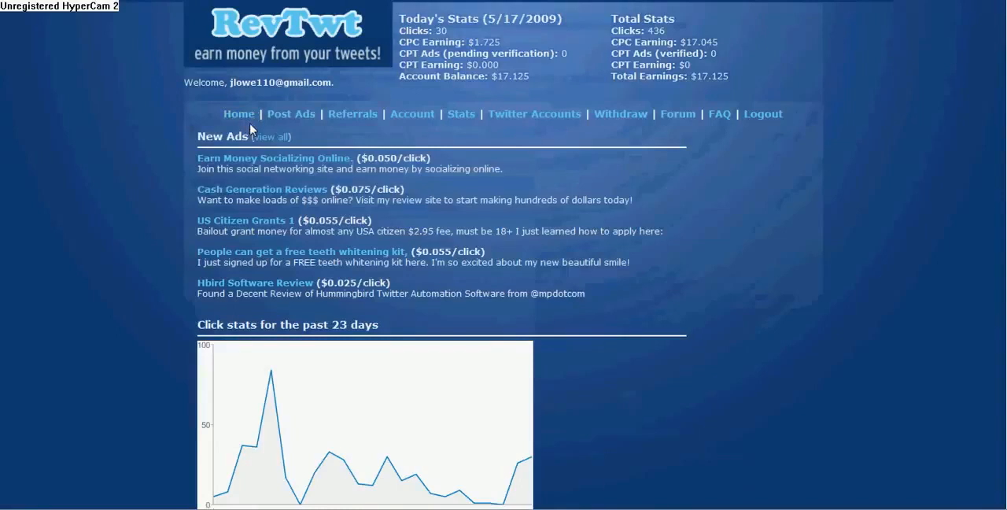